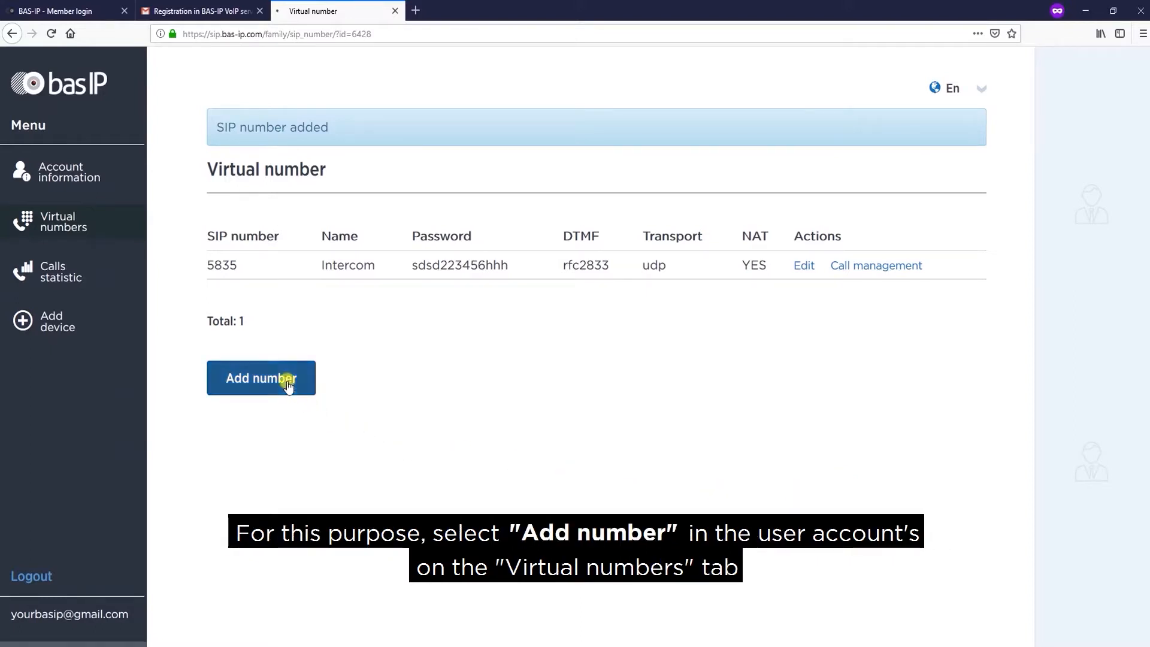
Start a new virtual SIP number from the Virtual numbers list, generating number 5836
{"action": "left_click", "coordinate": [260, 377]}
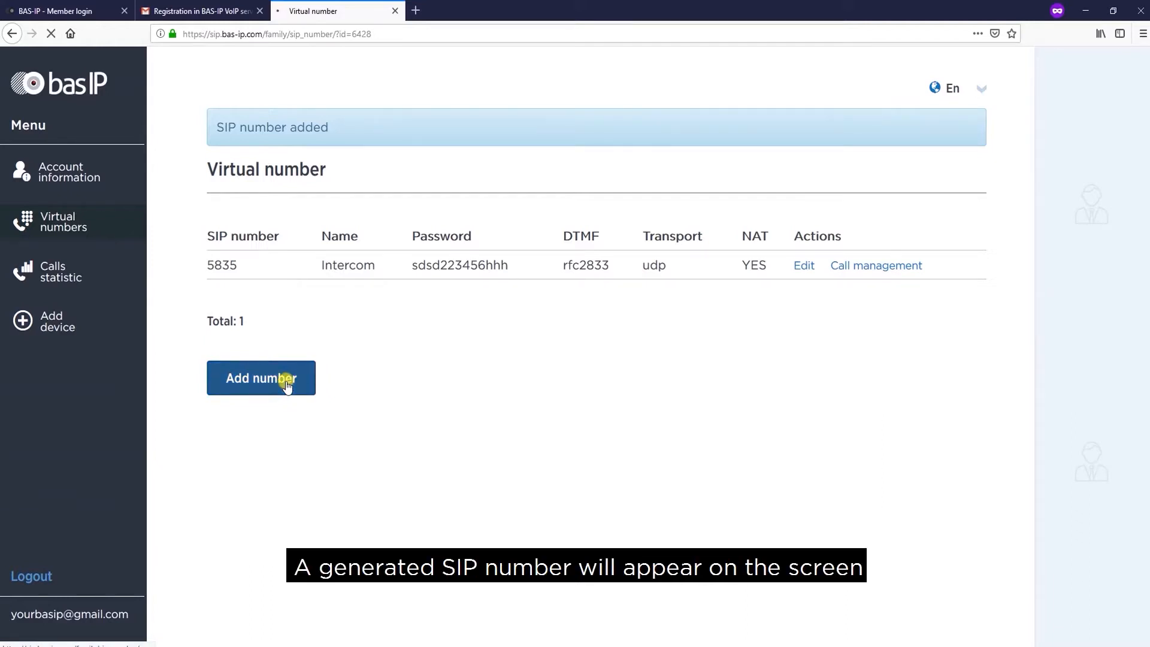
{"action": "left_click", "coordinate": [261, 377]}
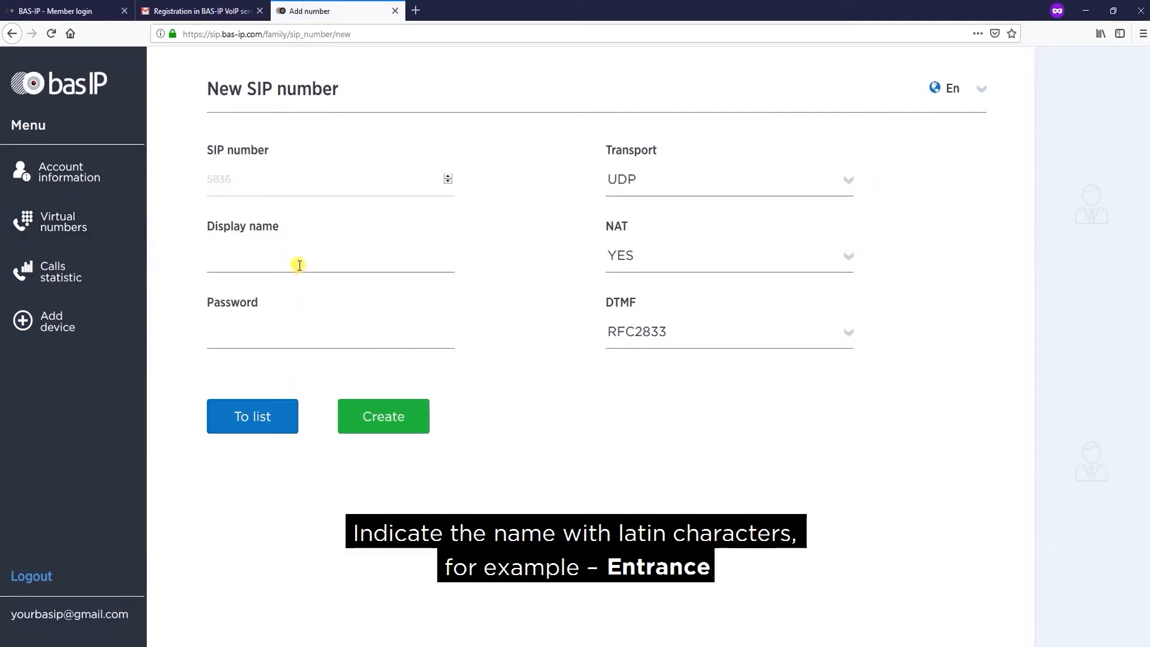
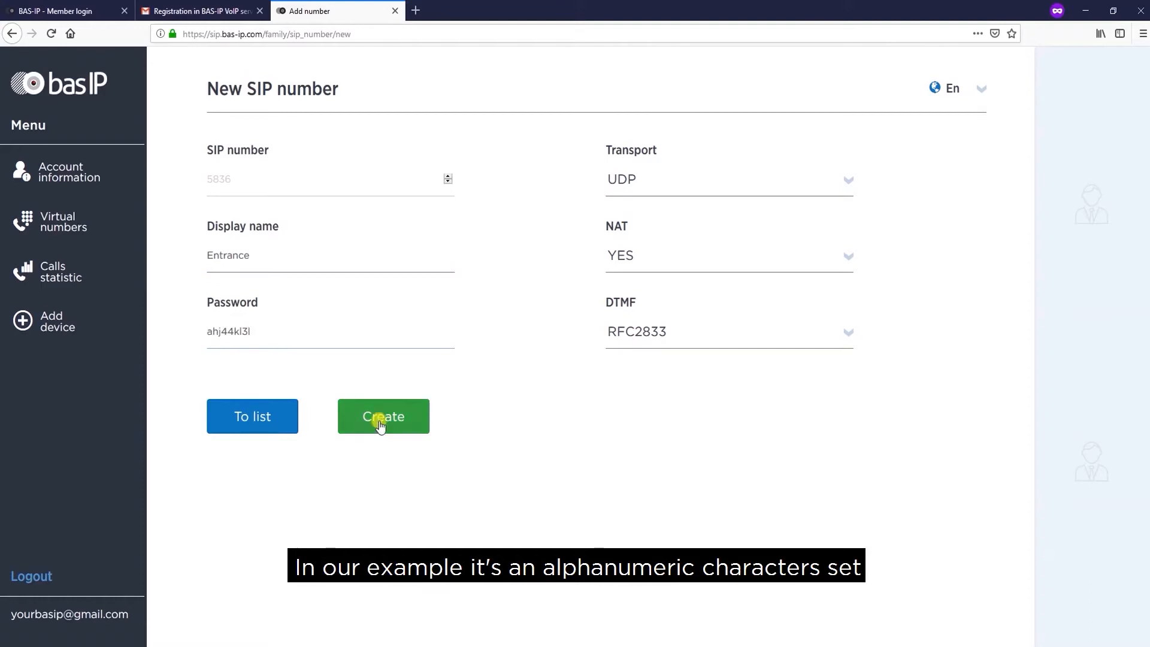
{"action": "left_click", "coordinate": [381, 416]}
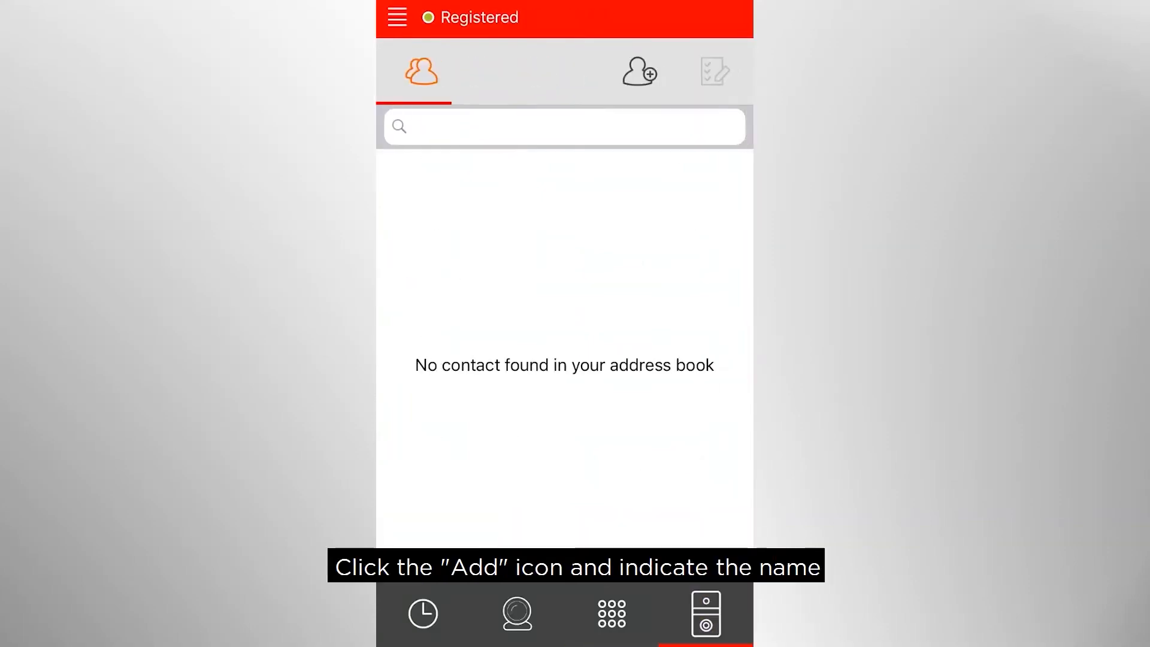
Start a new contact from the empty address book
{"action": "left_click", "coordinate": [637, 71]}
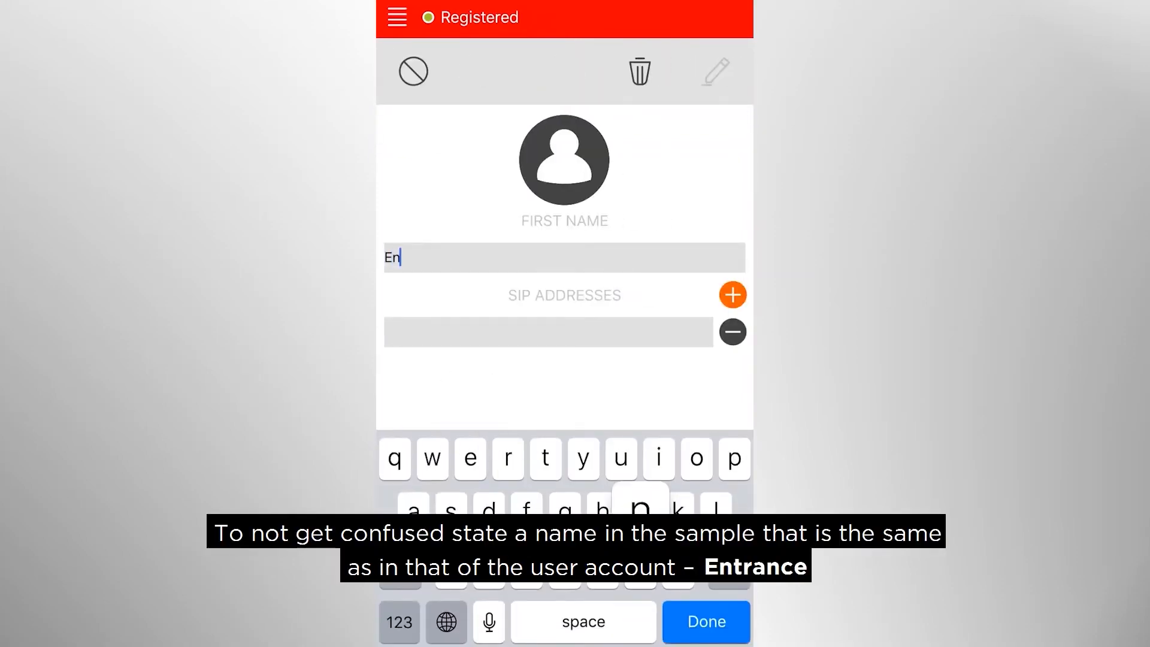
Save the contact Entrance with SIP address 5836
{"action": "type", "text": "trance"}
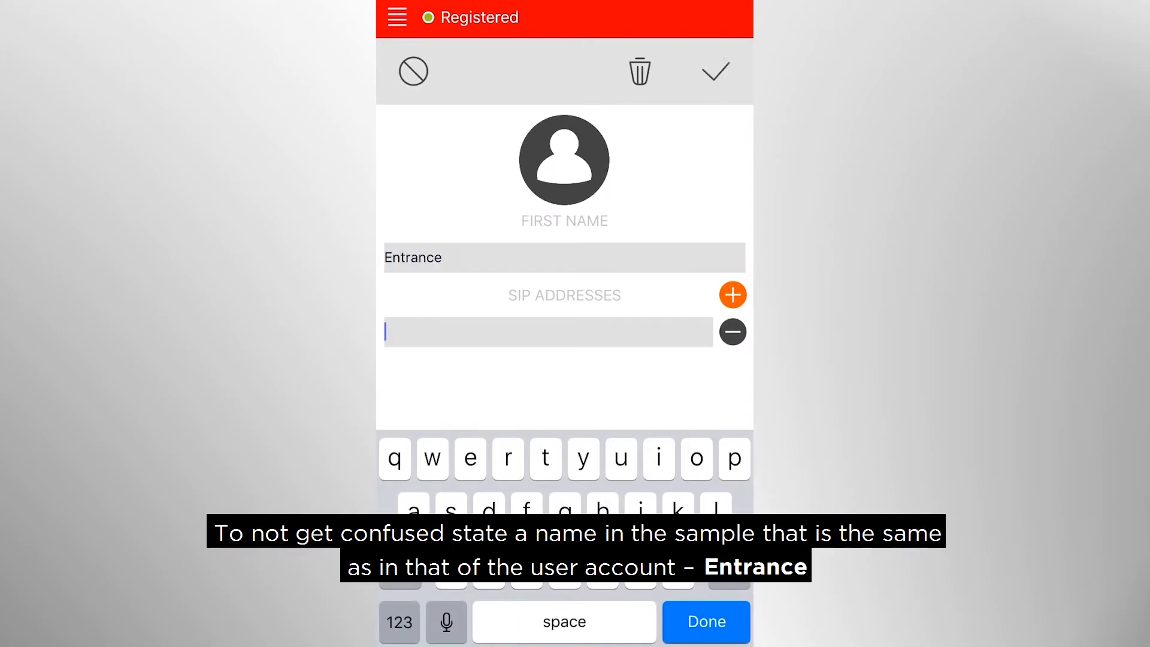
{"action": "type", "text": "58"}
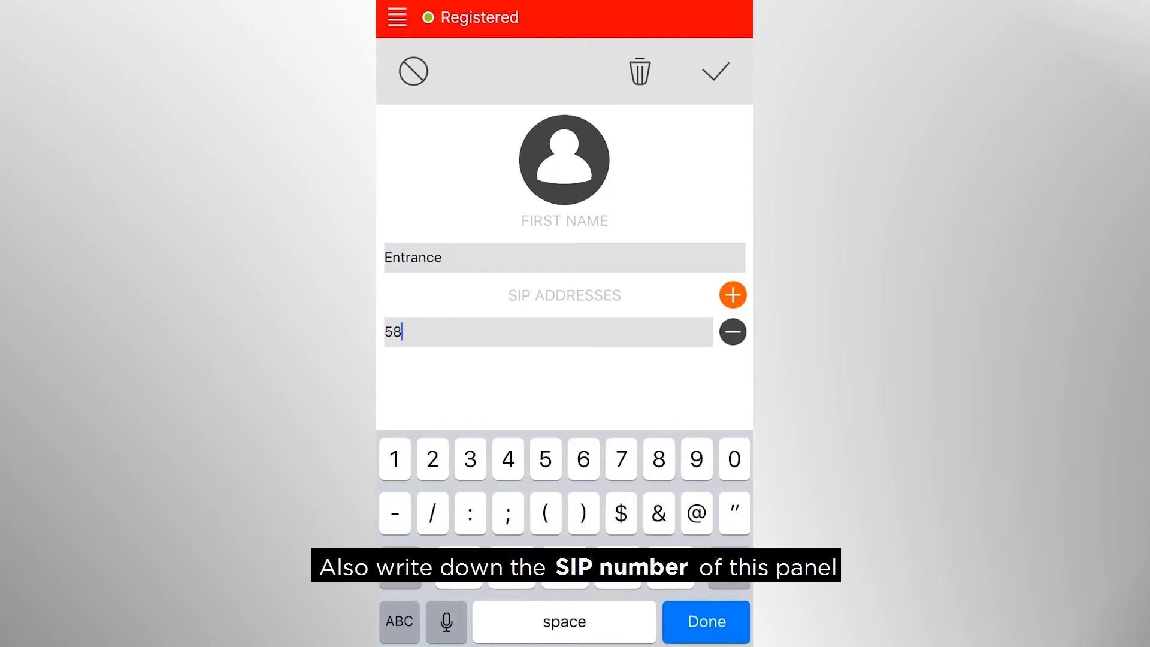
{"action": "type", "text": "36"}
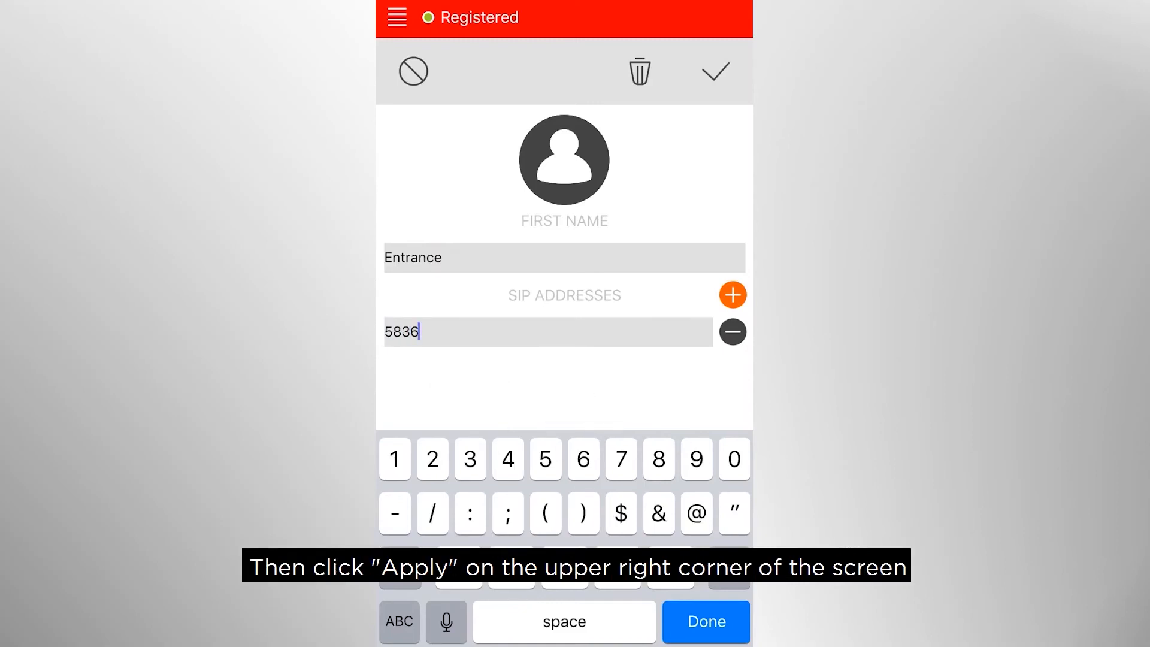
{"action": "left_click", "coordinate": [715, 70]}
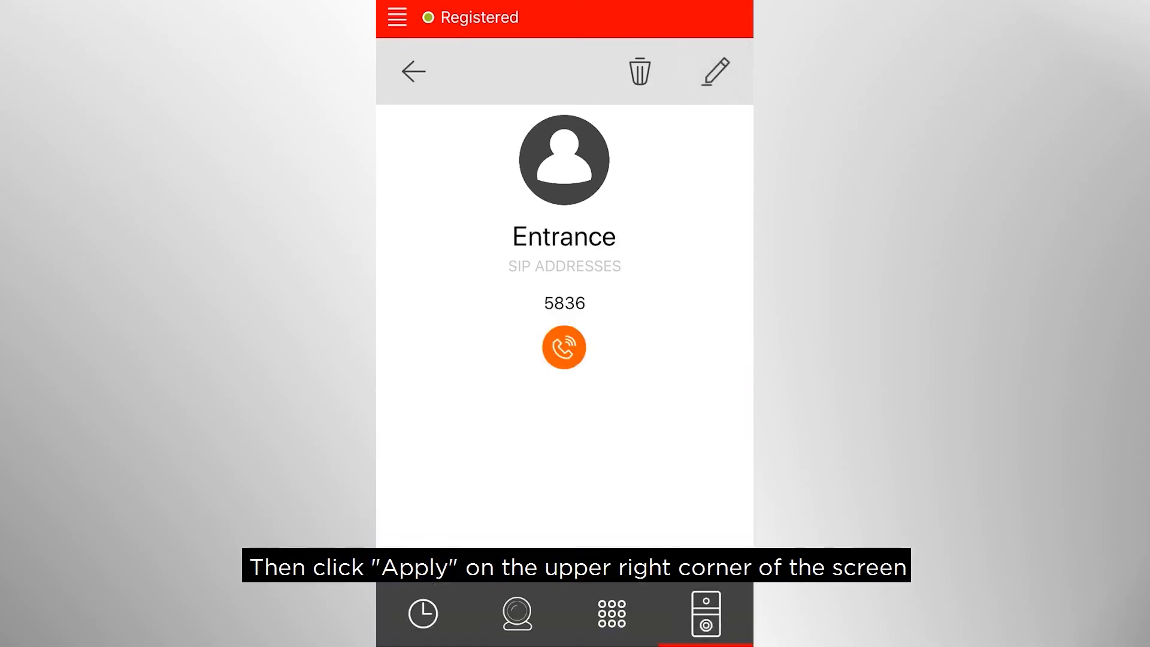